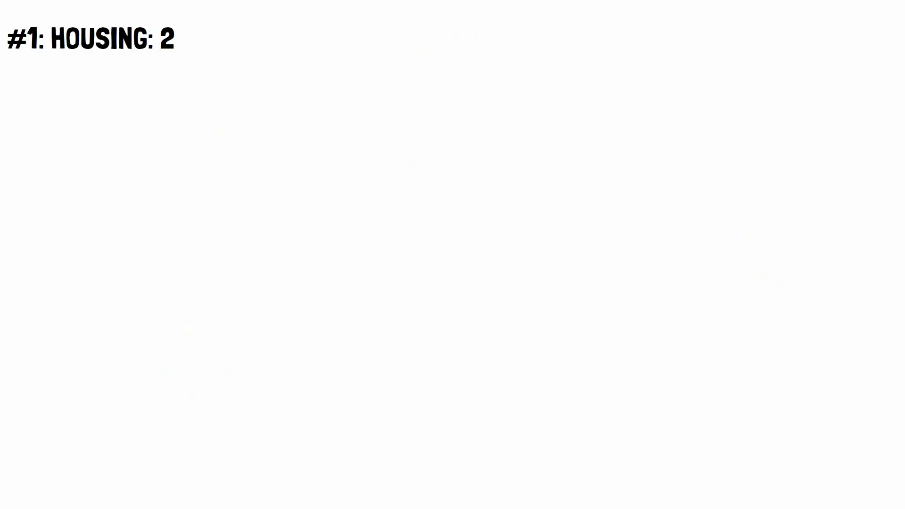
text(5 PERCENT OR LESS OF N)
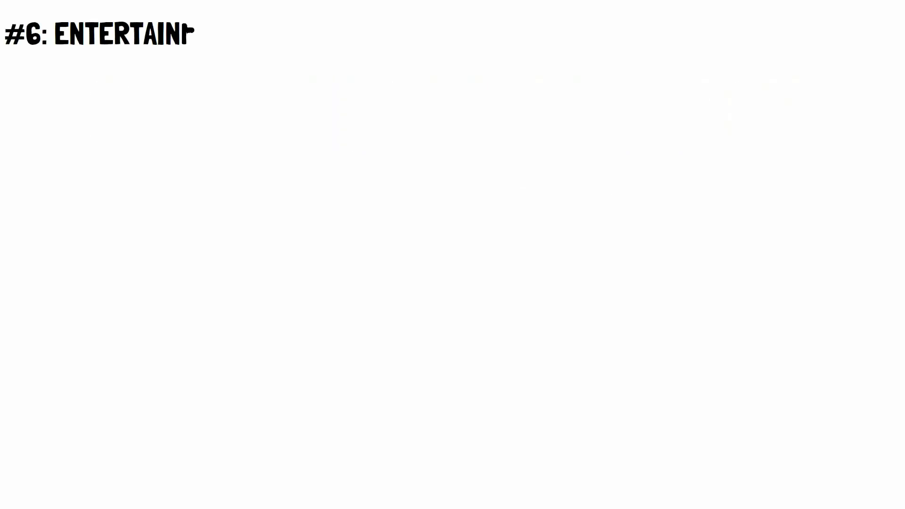
text(MENT: TEN PERCENT OR LESS OF NET PAY)
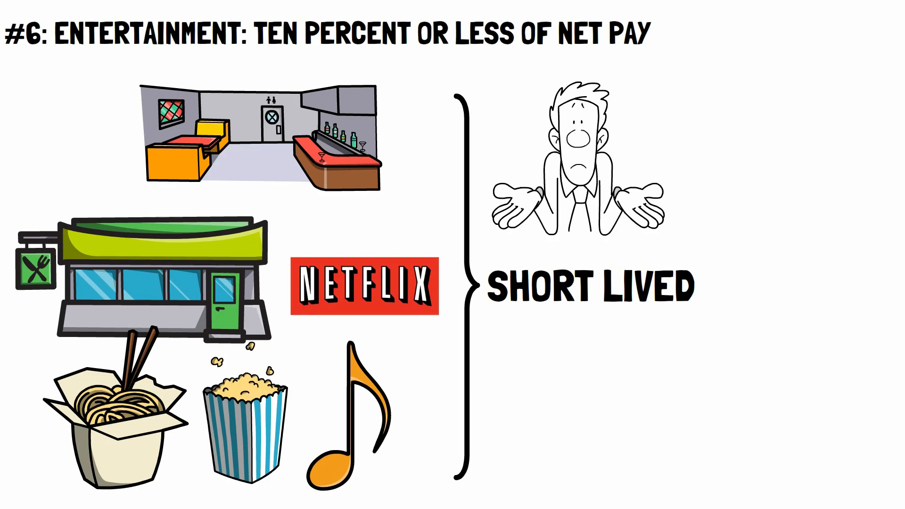
text($50,)
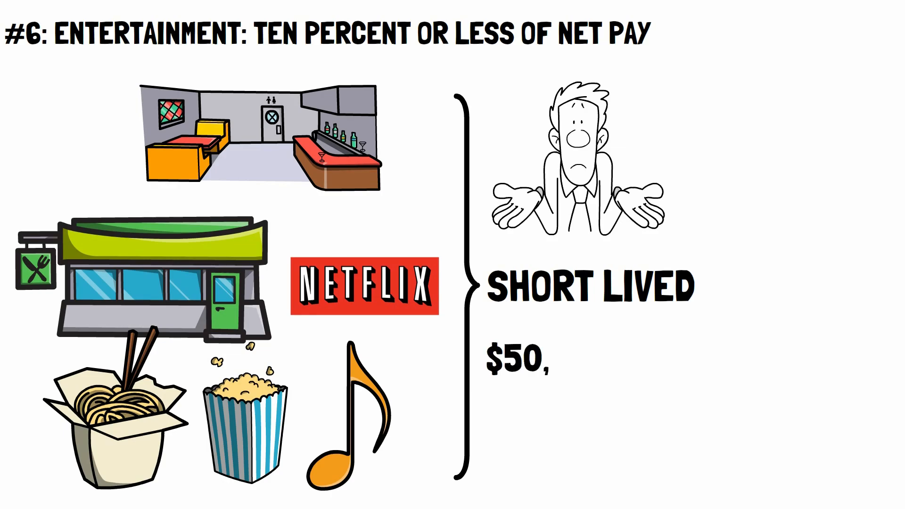
text(000/year)
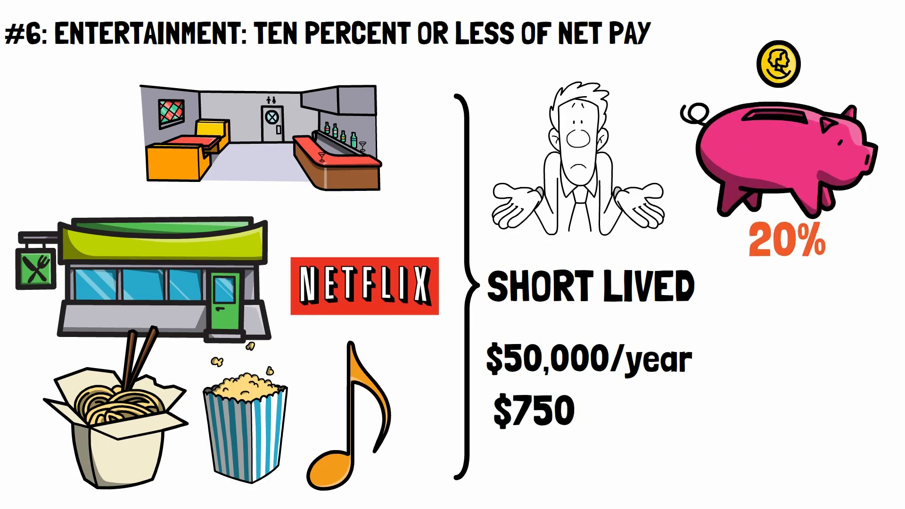
text(/month)
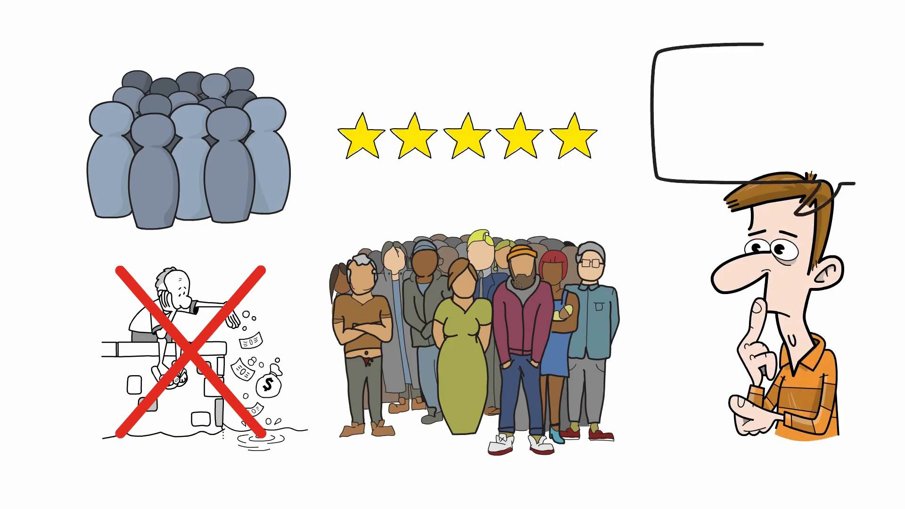
text(How do SAVER INVESTORS spend t)
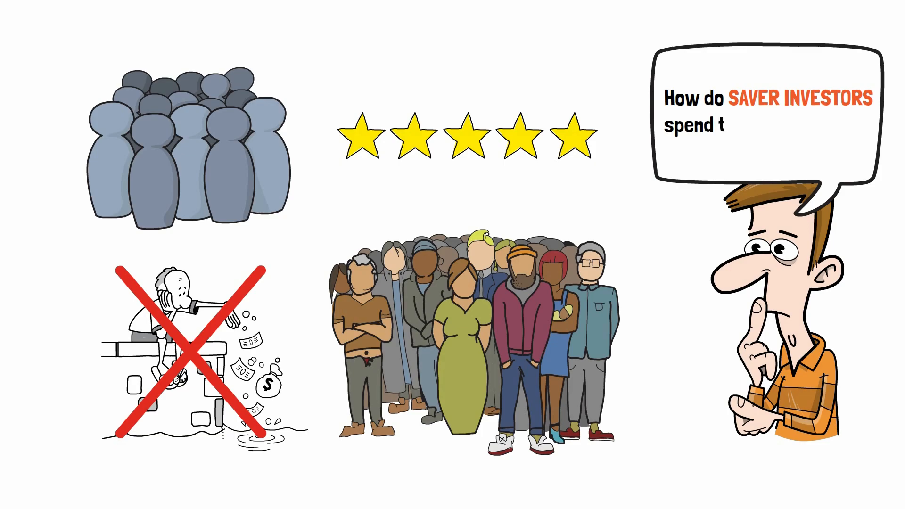